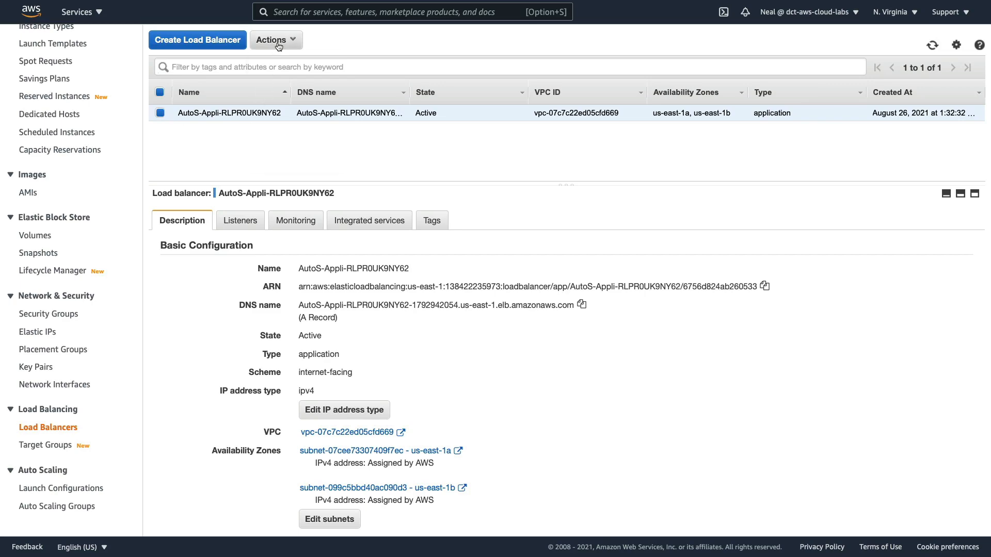
Enable access logs to bucket alb-access-logs-dct-231qs with the location created automatically
{"action": "left_click", "coordinate": [276, 40]}
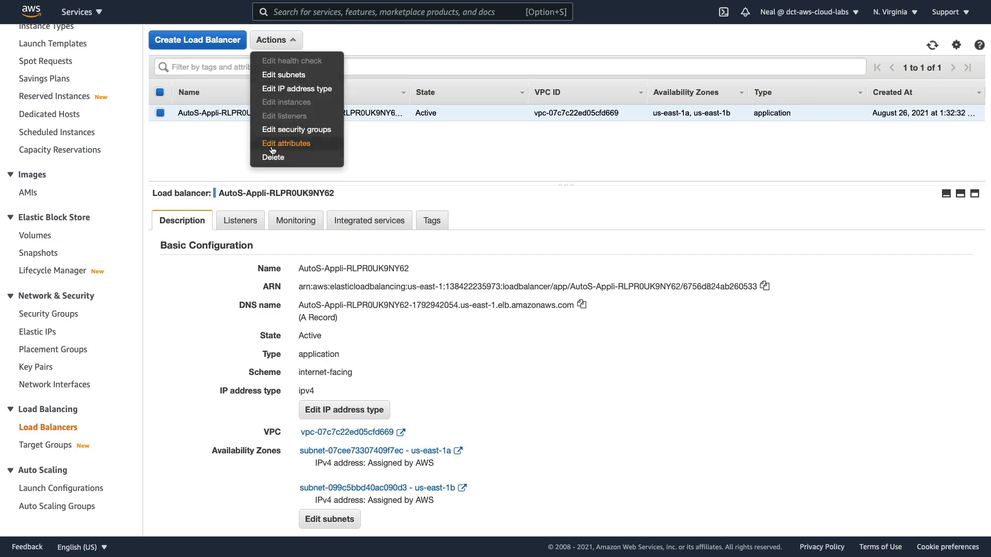
{"action": "left_click", "coordinate": [285, 143]}
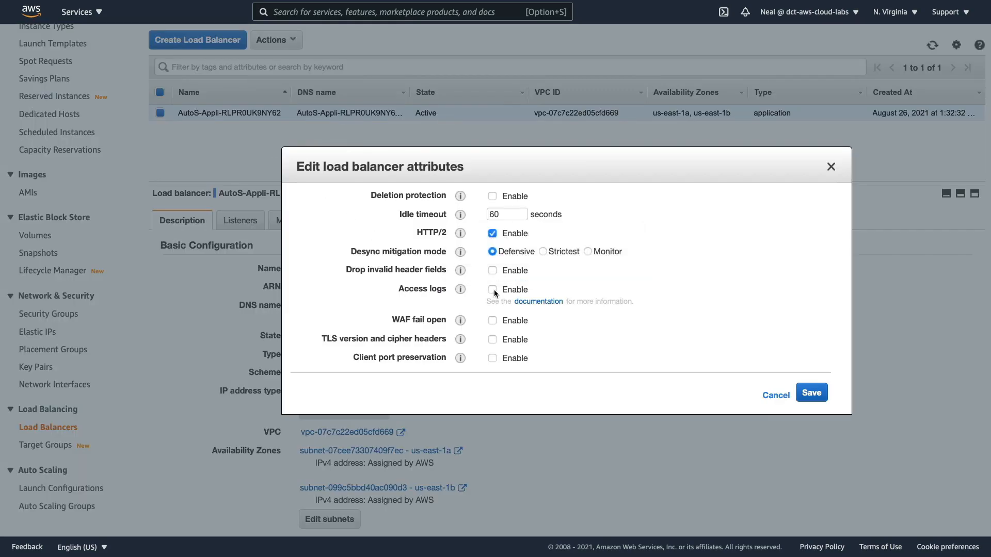
{"action": "left_click", "coordinate": [491, 289]}
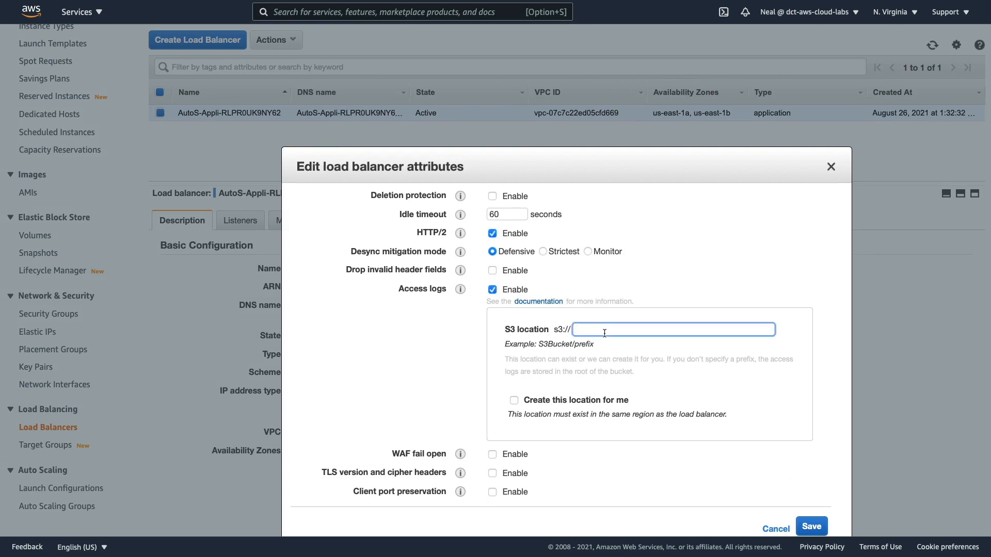
{"action": "type", "text": "alb-access-logs-dct-231qs"}
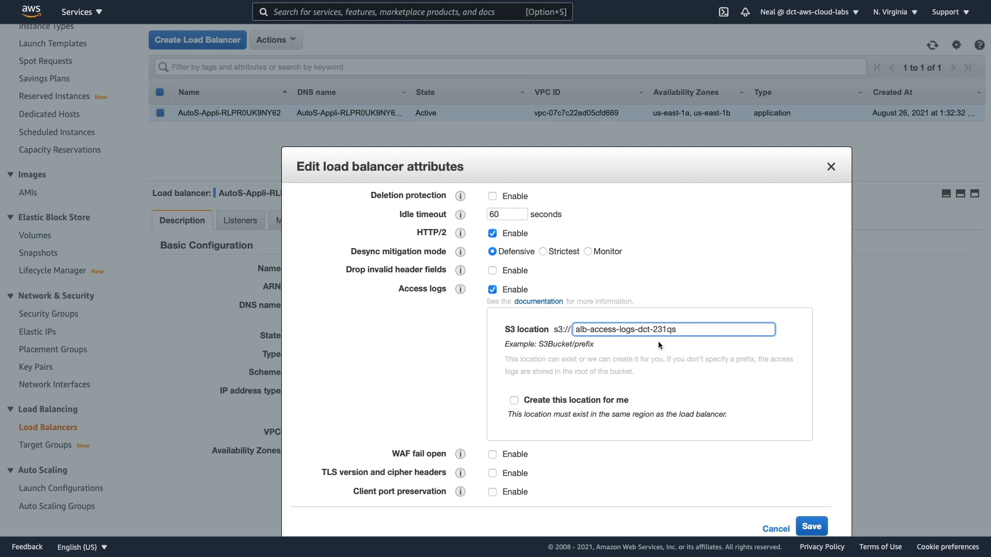
{"action": "mouse_move", "coordinate": [587, 374]}
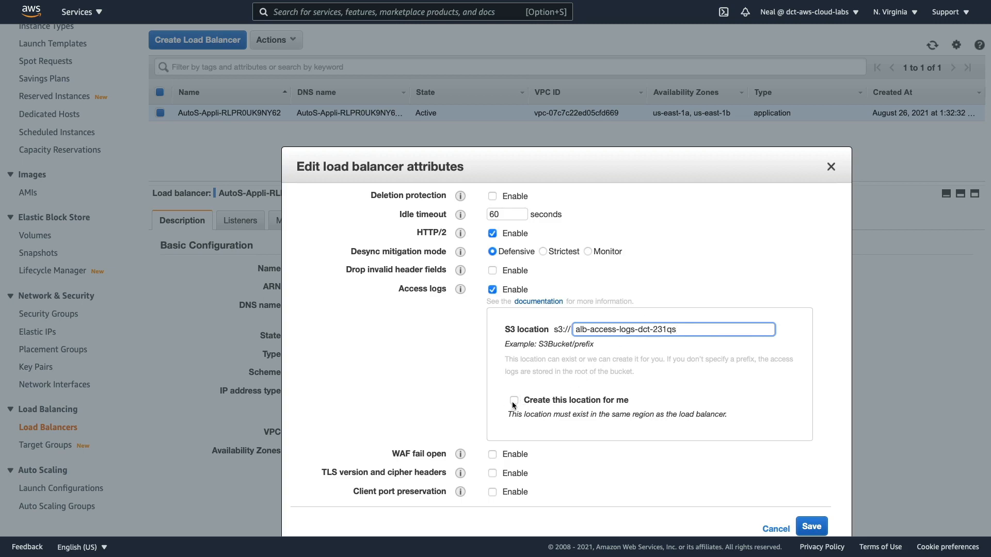
{"action": "left_click", "coordinate": [513, 400]}
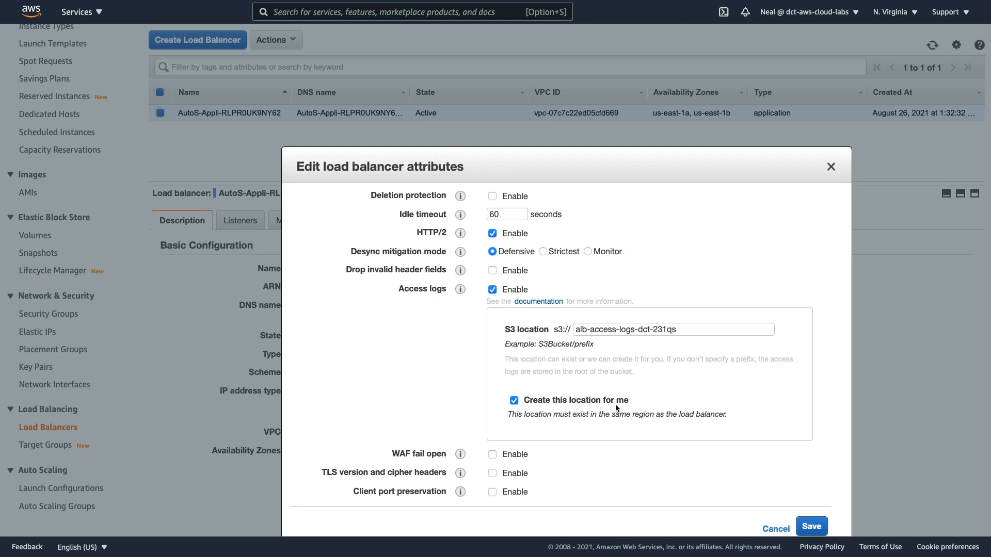
{"action": "mouse_move", "coordinate": [620, 398]}
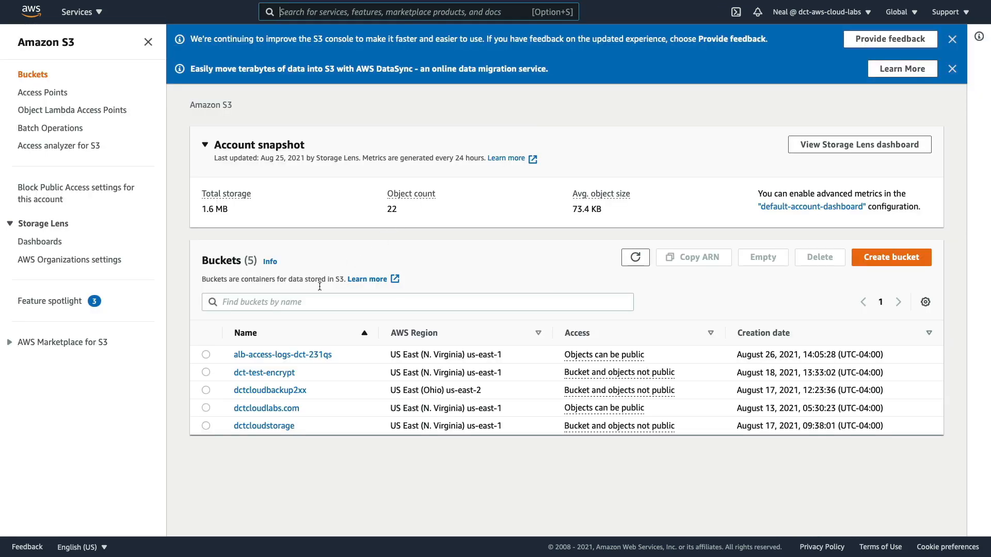
Browse into the alb-access-logs-dct-231qs bucket's AWSLogs folder
{"action": "left_click", "coordinate": [282, 355]}
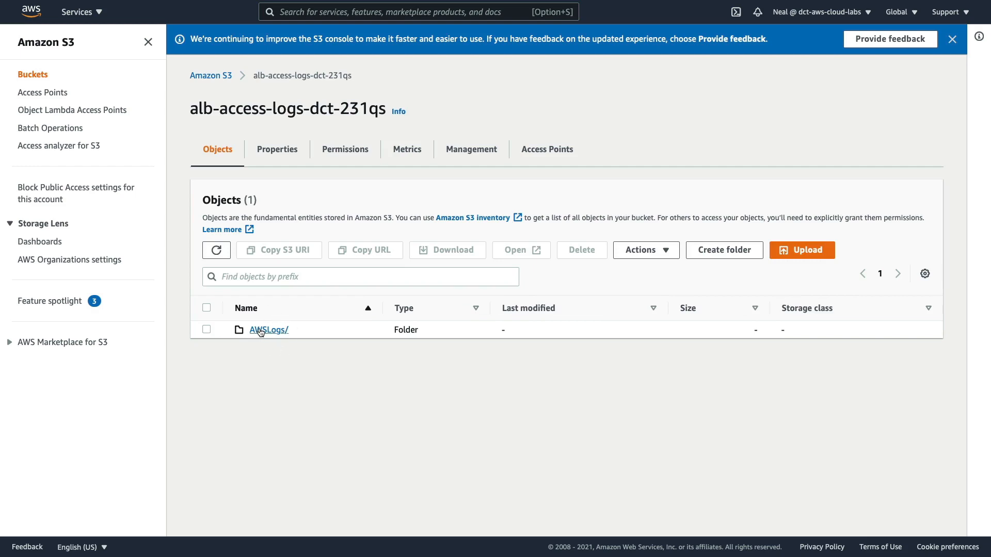
{"action": "left_click", "coordinate": [268, 331]}
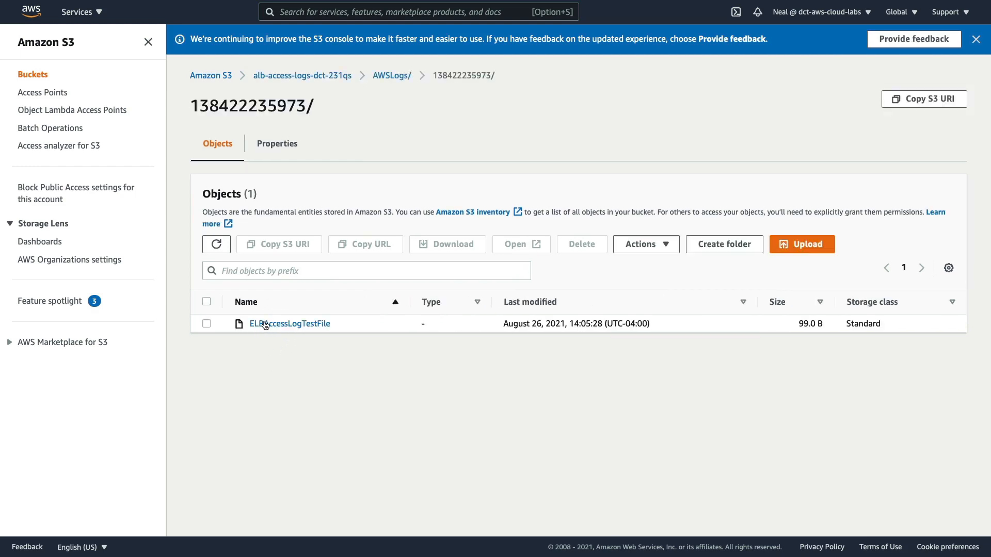
{"action": "mouse_move", "coordinate": [310, 330]}
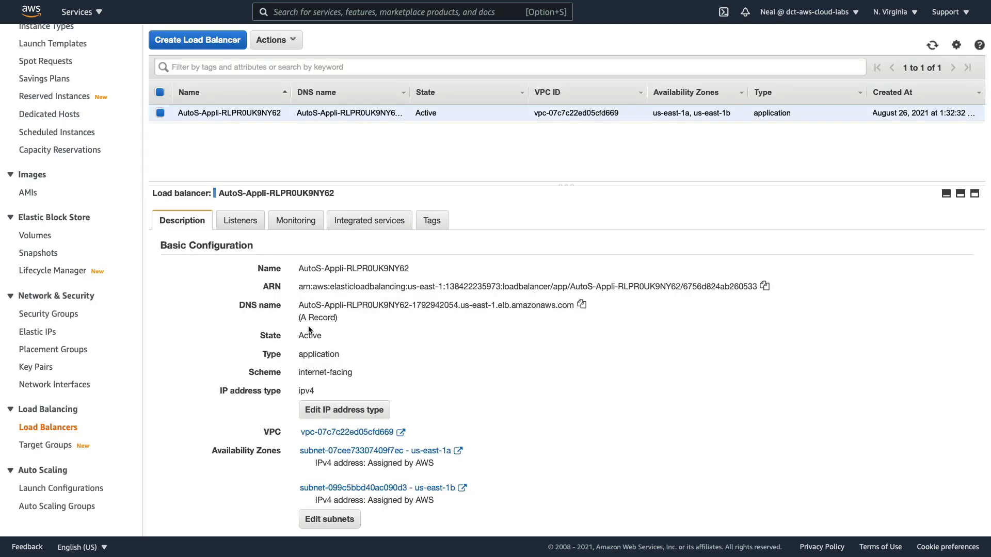
{"action": "left_click", "coordinate": [582, 305]}
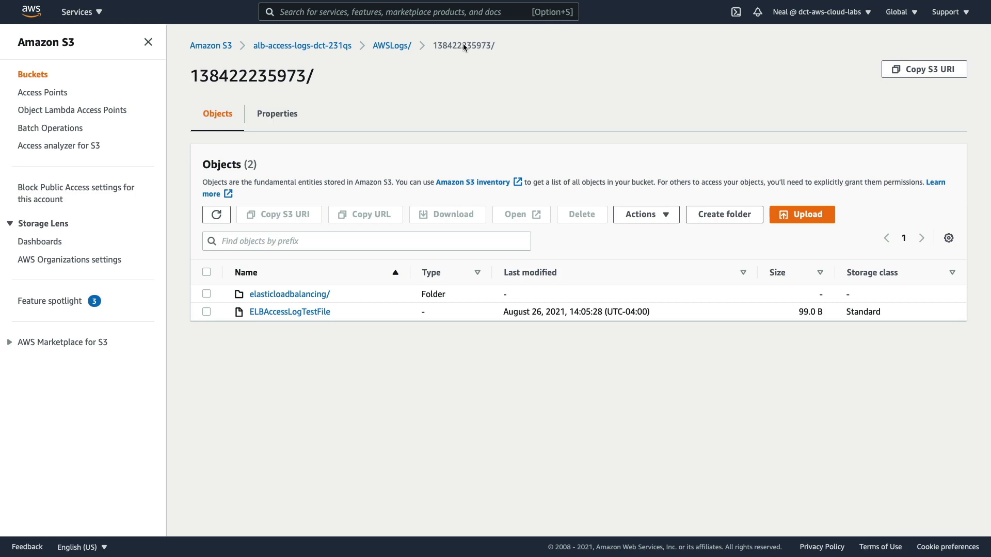
{"action": "mouse_move", "coordinate": [292, 300]}
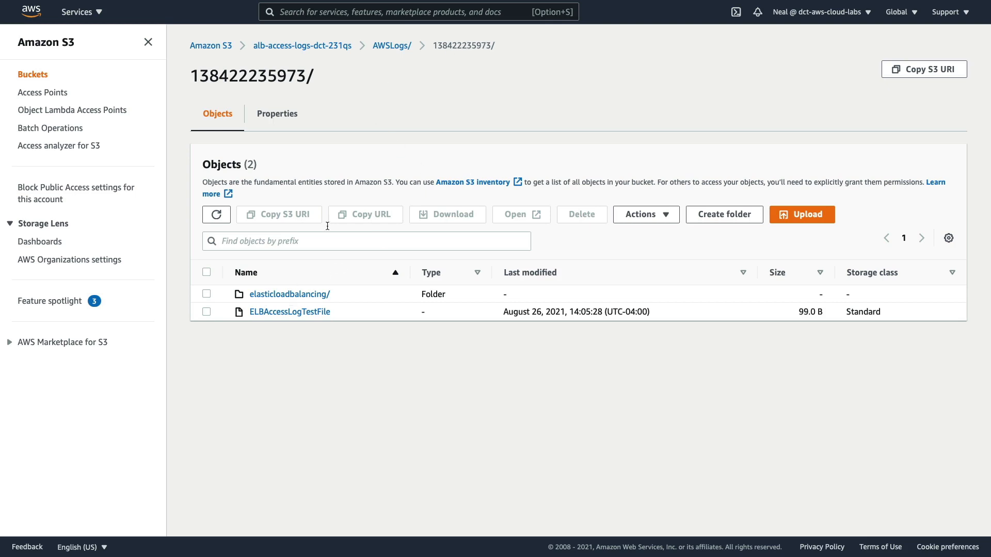
{"action": "mouse_move", "coordinate": [283, 301]}
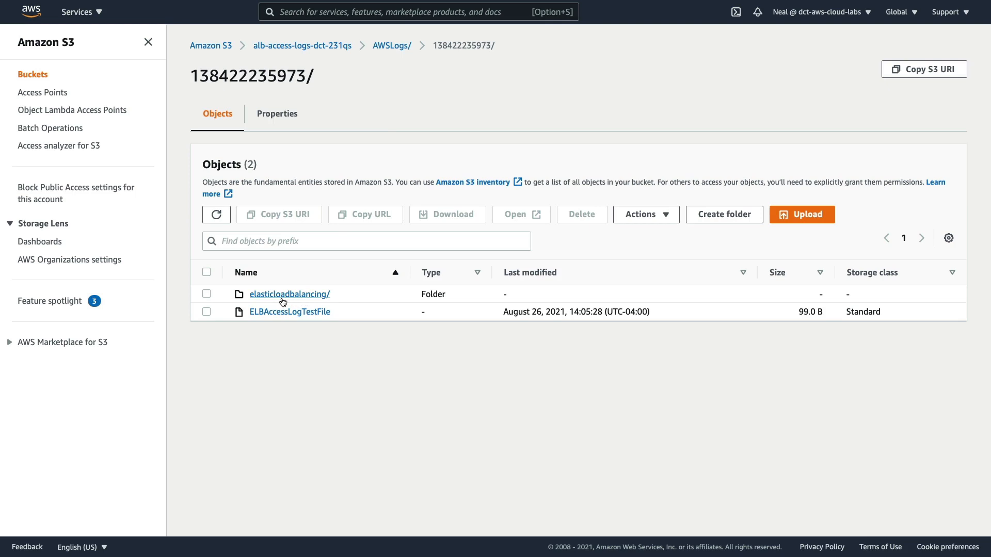
Drill down elasticloadbalancing/us-east-1/2021/08/26/ to the gzipped log files
{"action": "left_click", "coordinate": [288, 294]}
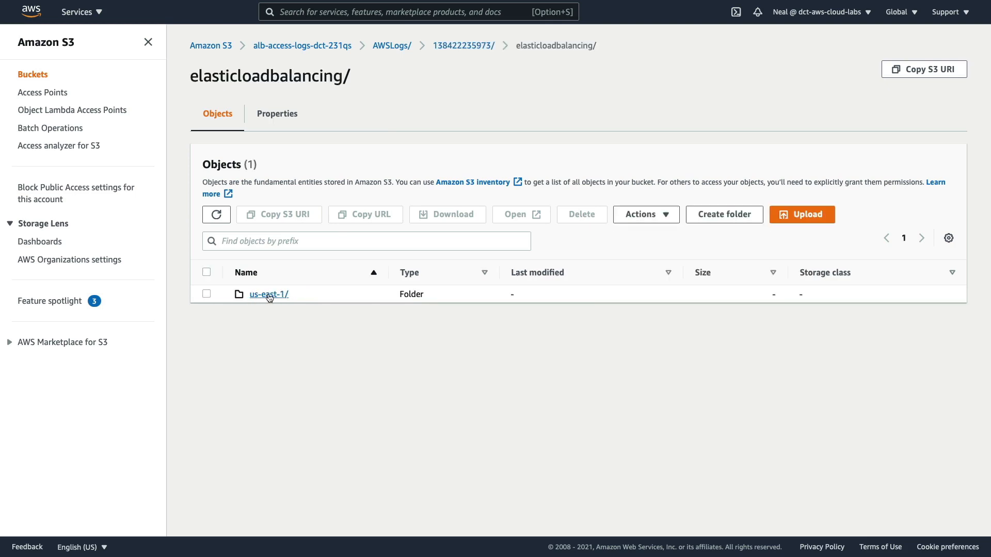
{"action": "left_click", "coordinate": [268, 294]}
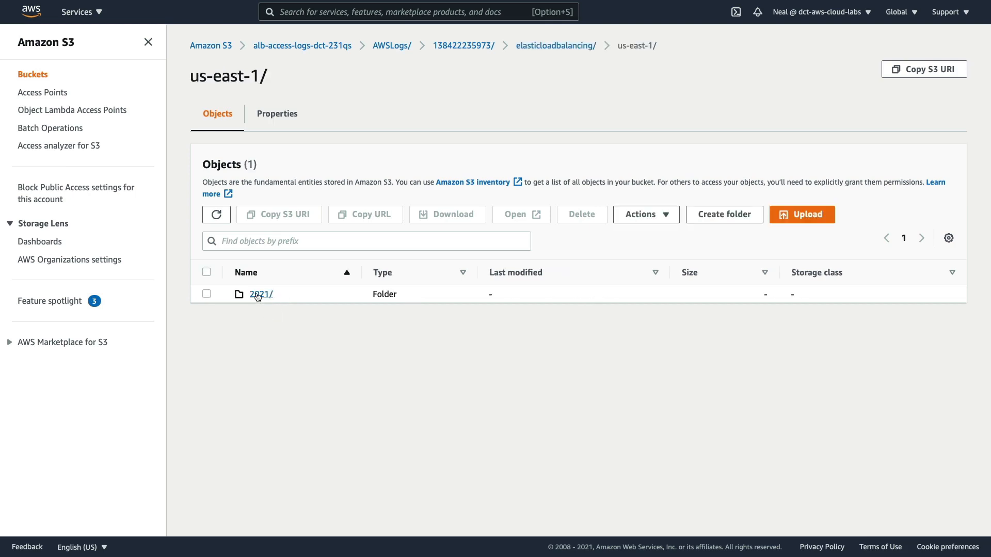
{"action": "left_click", "coordinate": [259, 294]}
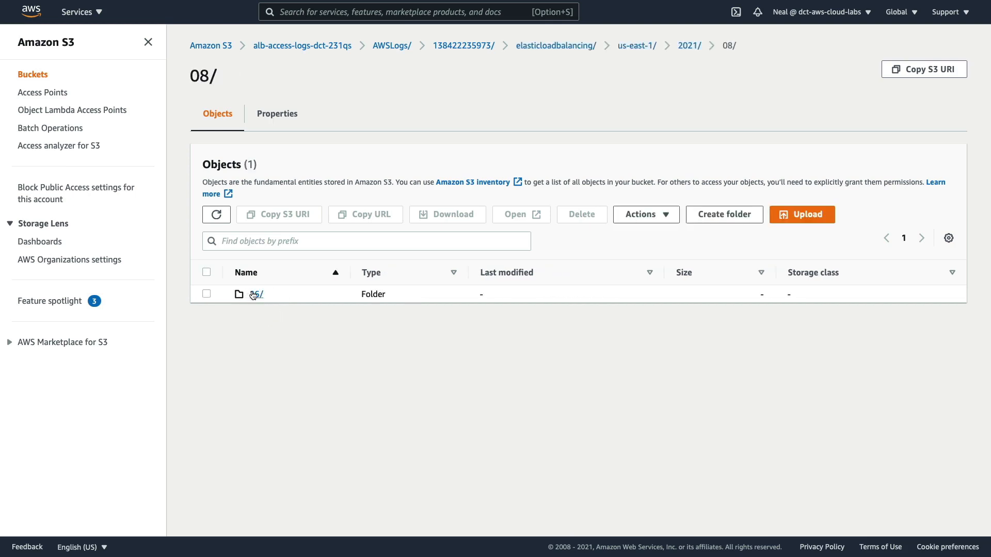
{"action": "left_click", "coordinate": [258, 294]}
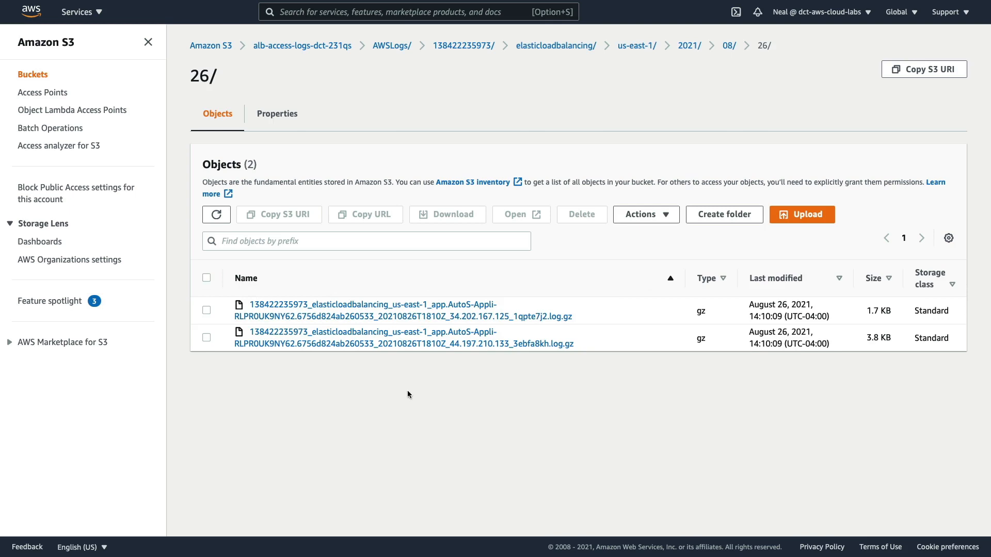
{"action": "mouse_move", "coordinate": [336, 320]}
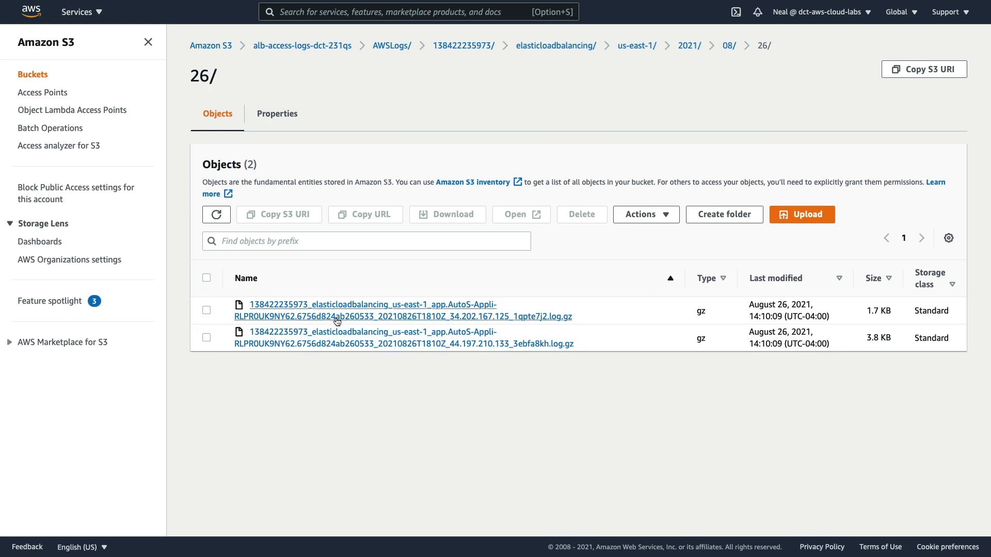
{"action": "mouse_move", "coordinate": [233, 377]}
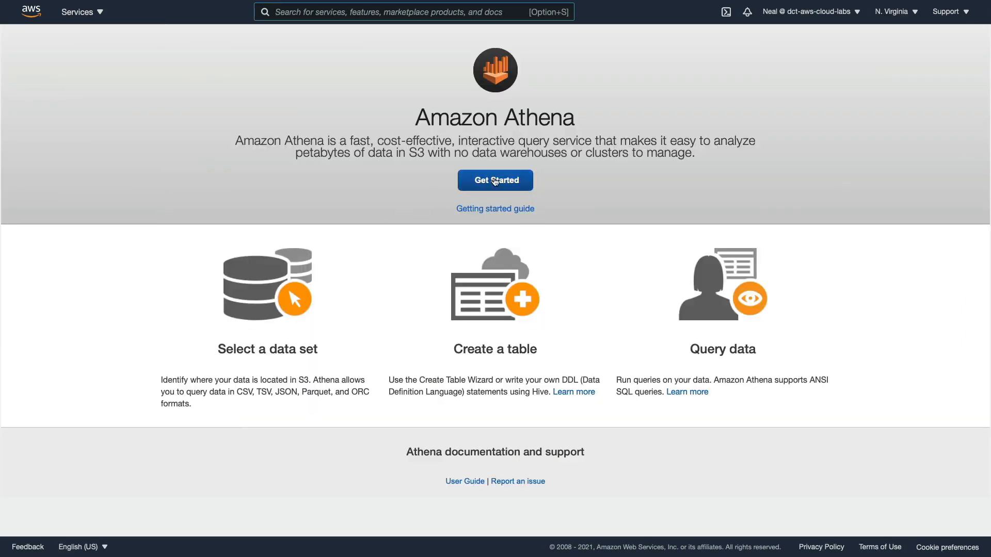
Enter s3://alb-access-logs-dct-231qs/queryresults/ as Athena's query result location
{"action": "left_click", "coordinate": [495, 180]}
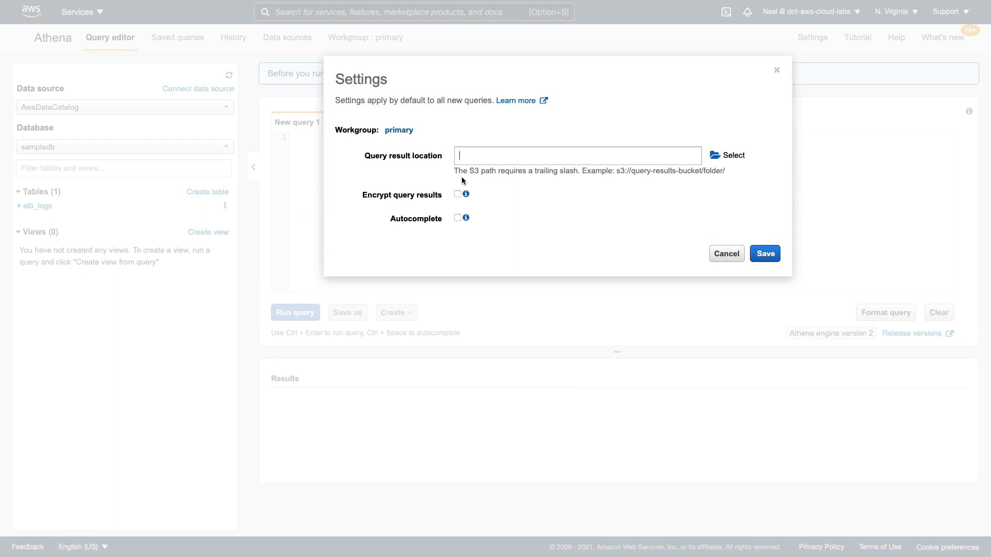
{"action": "type", "text": "s3://alb-access-logs-dct-231qs/"}
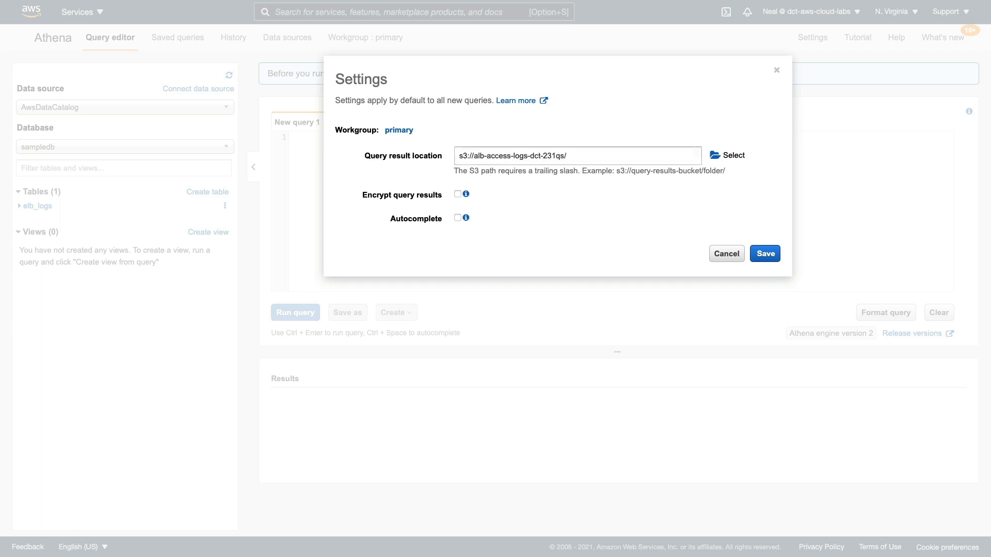
{"action": "type", "text": "query"}
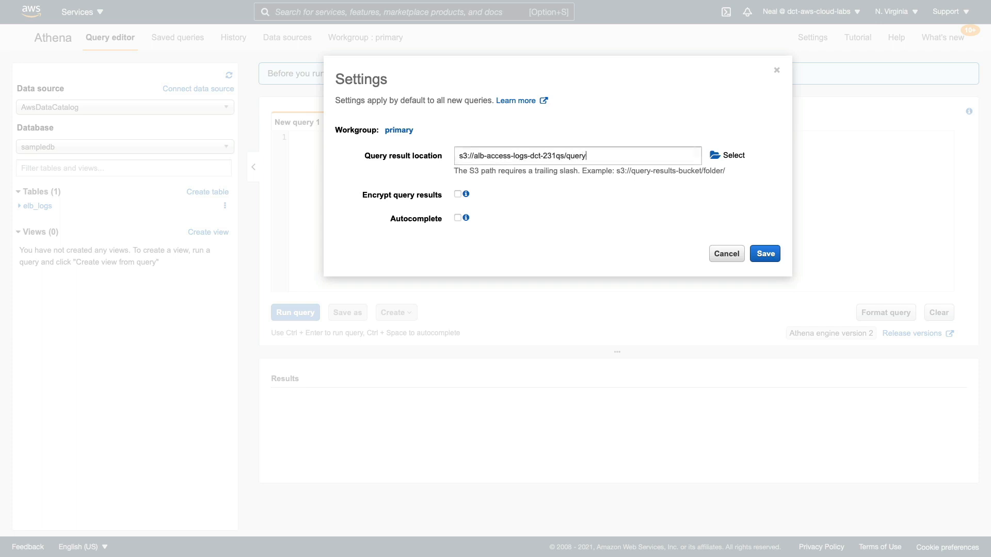
{"action": "type", "text": "results"}
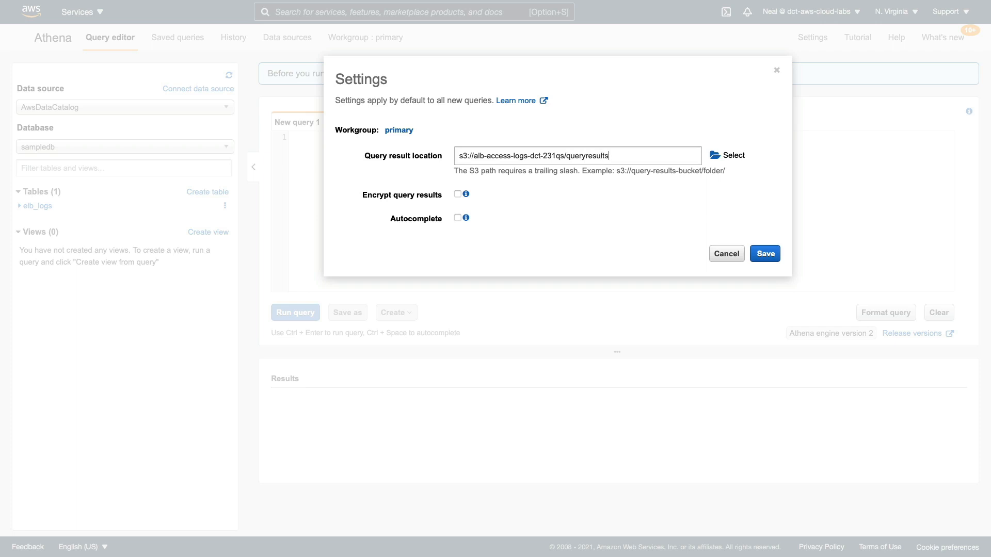
{"action": "type", "text": "/"}
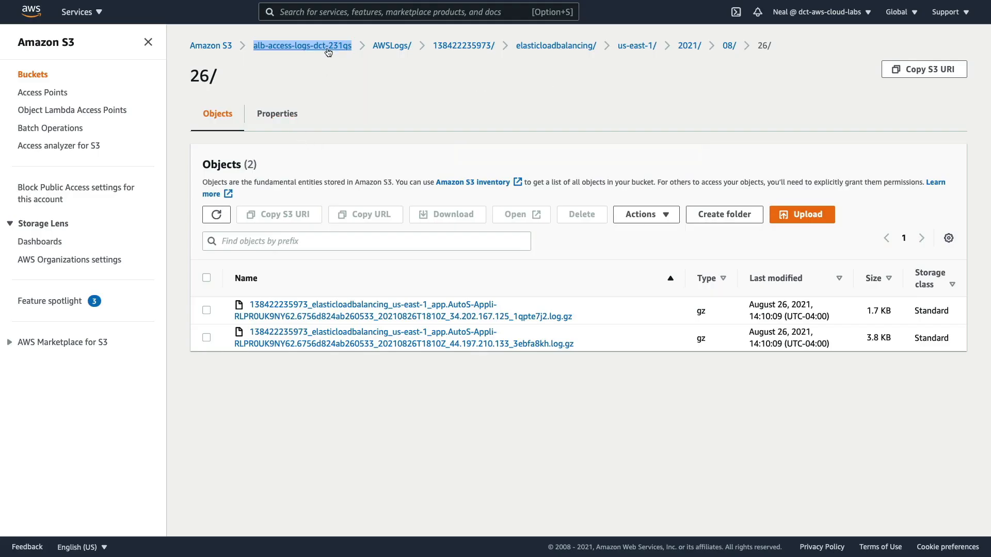
Create a queryresults folder at the top of the log bucket
{"action": "left_click", "coordinate": [302, 44]}
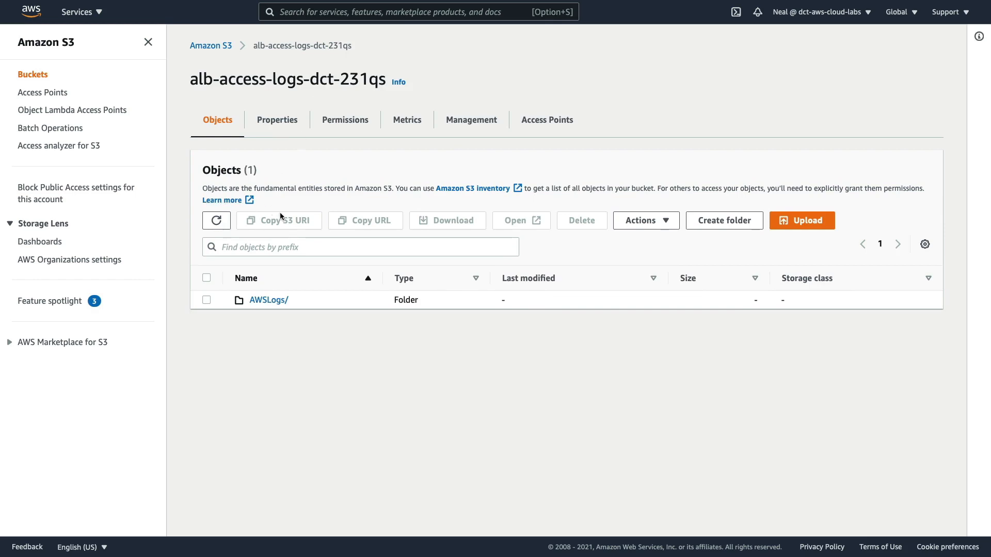
{"action": "left_click", "coordinate": [725, 220]}
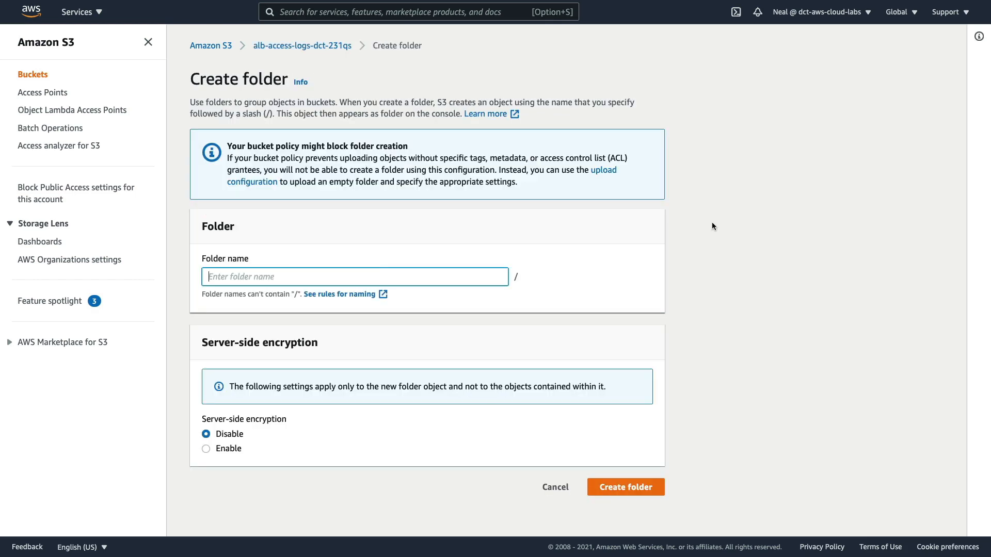
{"action": "type", "text": "queryresu"}
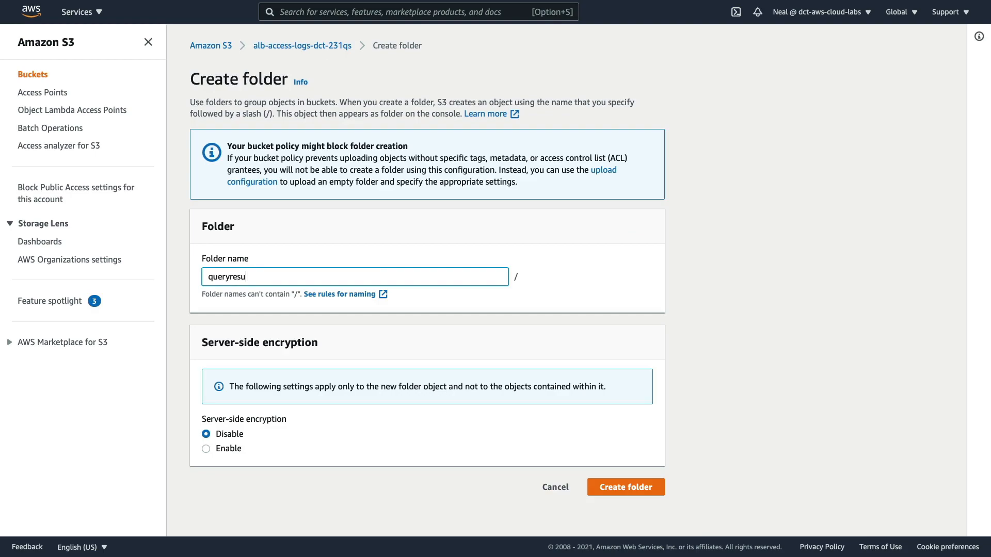
{"action": "left_click", "coordinate": [625, 487]}
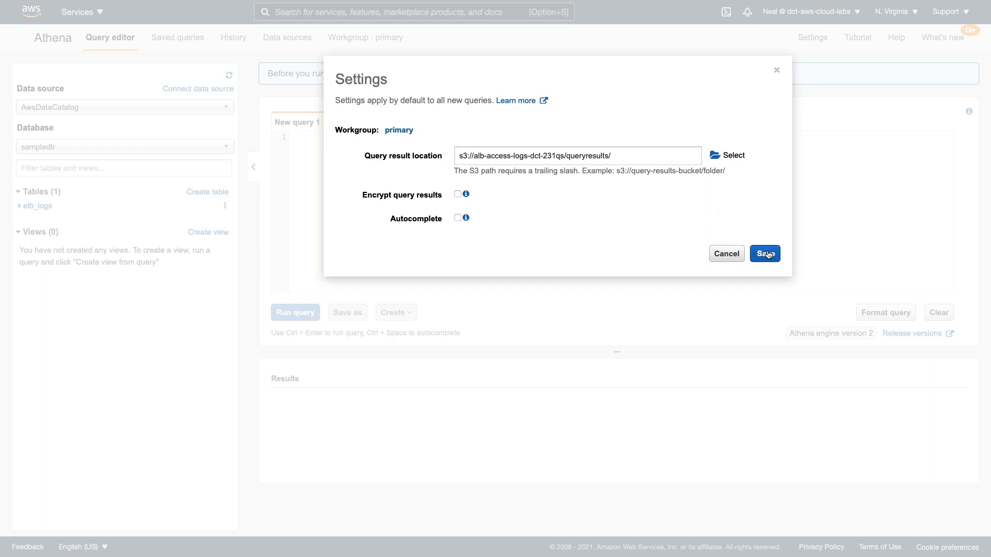
Save the query result location setting
{"action": "left_click", "coordinate": [765, 254]}
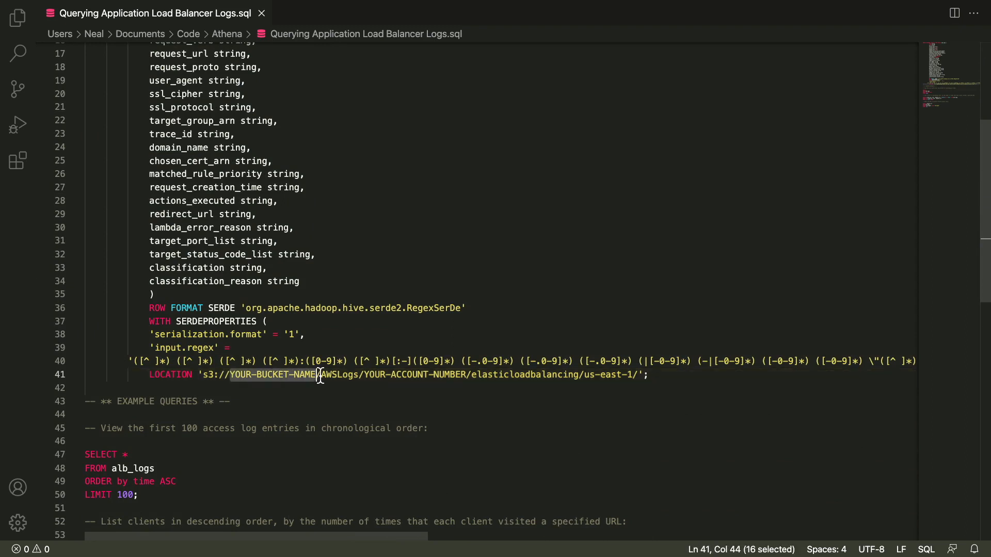
{"action": "type", "text": "alb-access-logs-dct-231qs"}
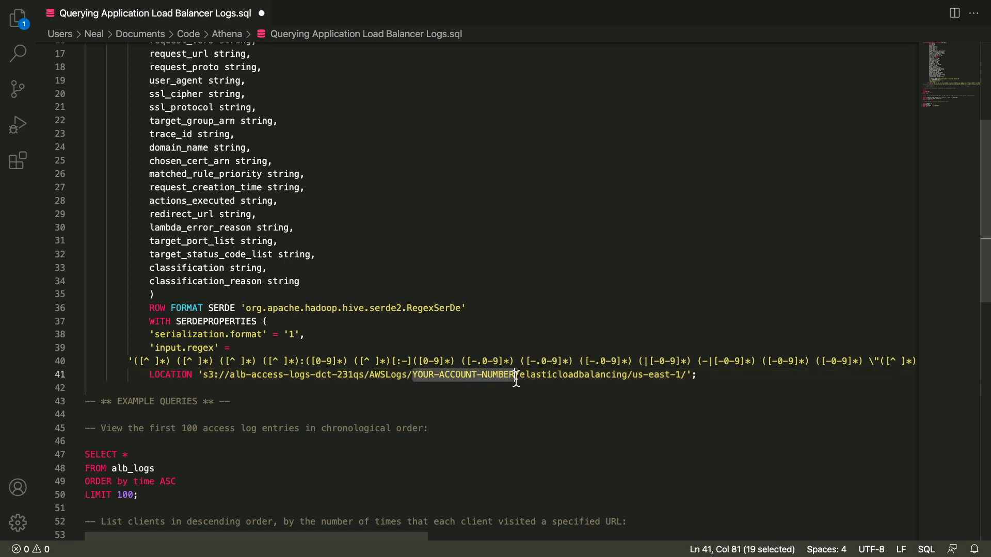
{"action": "type", "text": "138422235973"}
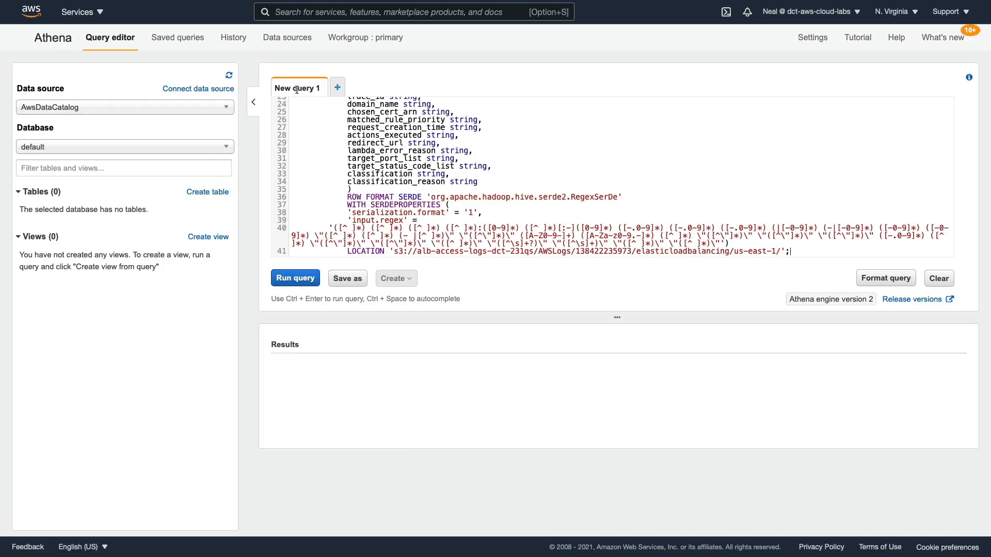
Run the CREATE TABLE statement and expand alb_logs to view its columns
{"action": "left_click", "coordinate": [295, 278]}
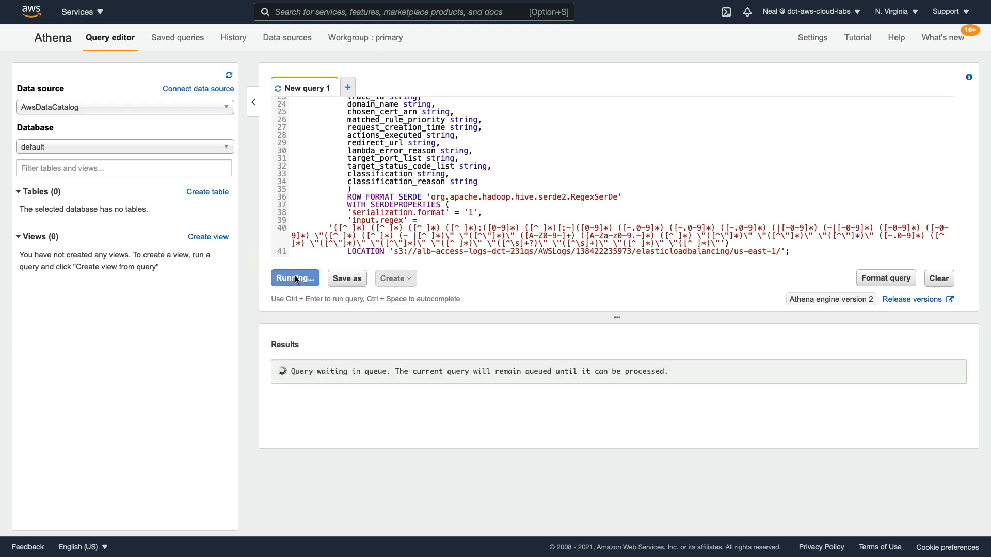
{"action": "left_click", "coordinate": [295, 279]}
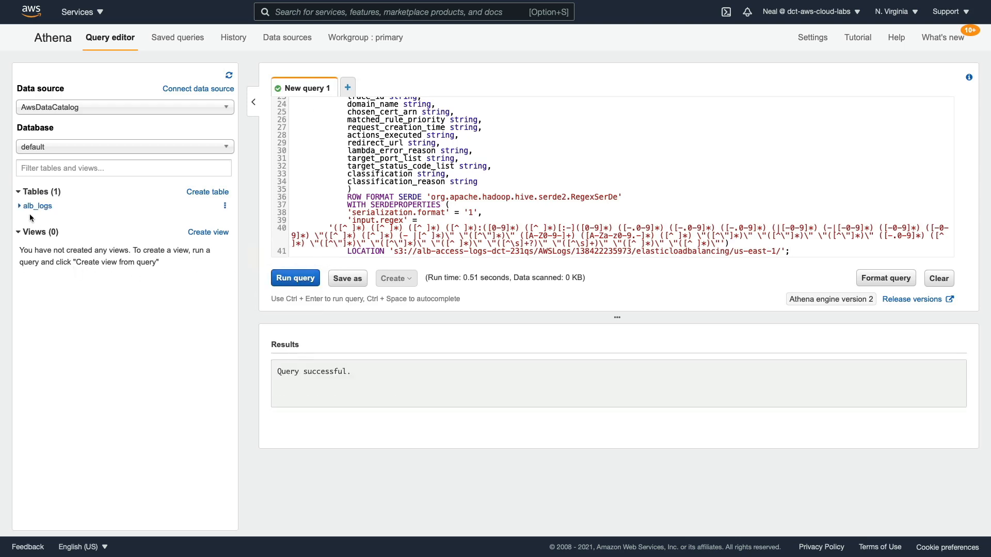
{"action": "mouse_move", "coordinate": [42, 213]}
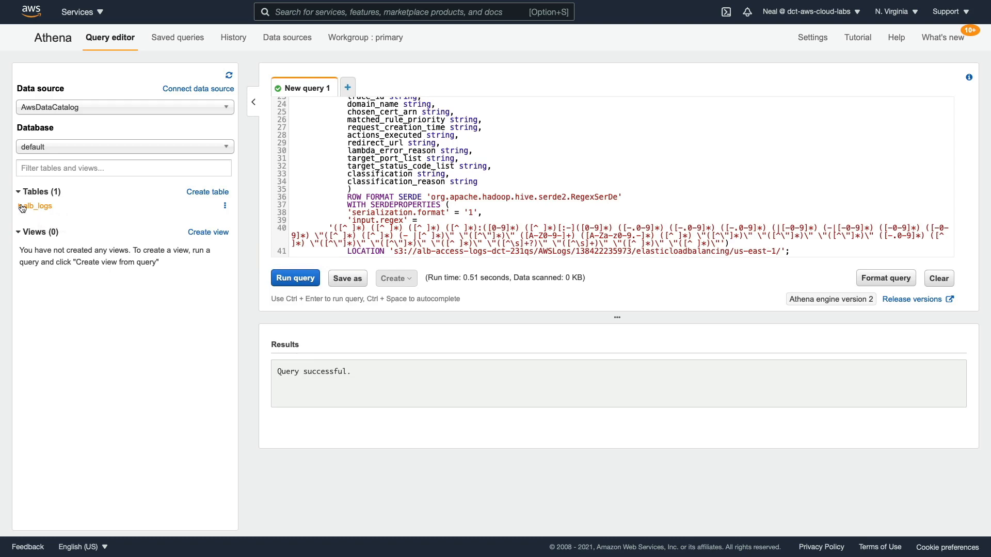
{"action": "left_click", "coordinate": [18, 205]}
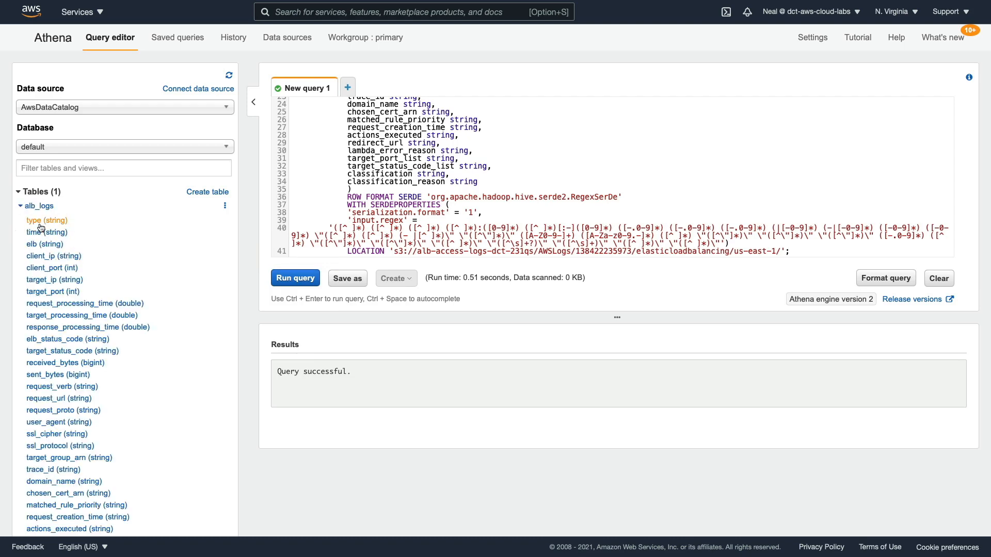
{"action": "scroll", "scroll_direction": "down", "scroll_amount": 3}
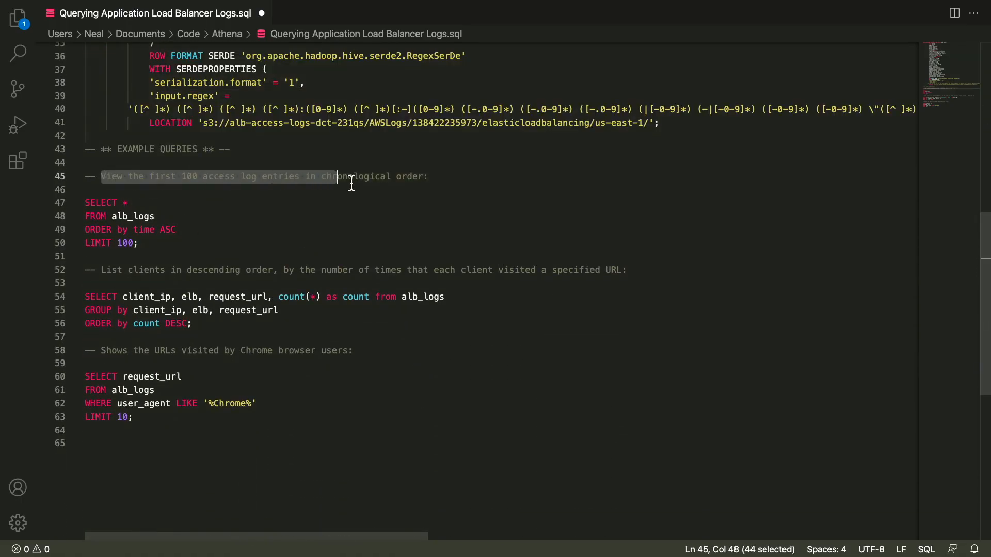
Select the SELECT * FROM alb_logs ORDER BY time LIMIT 100 example query for copying
{"action": "left_click_drag", "start_coordinate": [339, 176], "coordinate": [428, 176]}
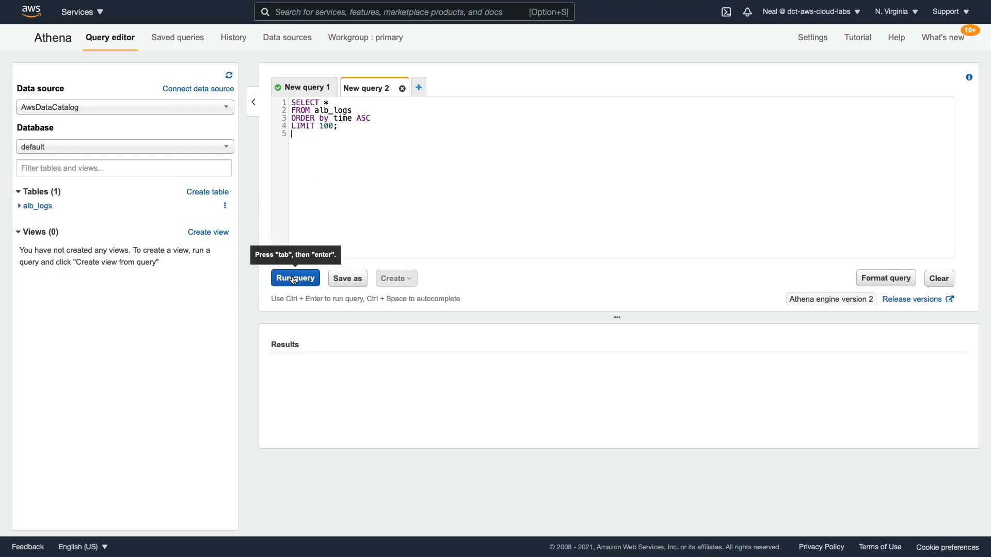
Run the first-100-entries query and review the alb_logs results
{"action": "left_click", "coordinate": [295, 279]}
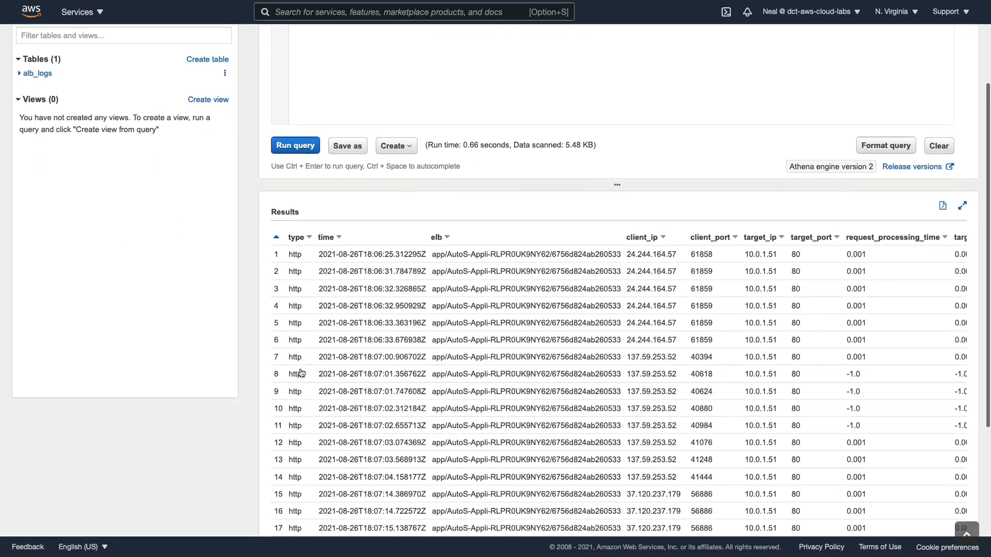
{"action": "scroll", "scroll_direction": "down", "scroll_amount": 3}
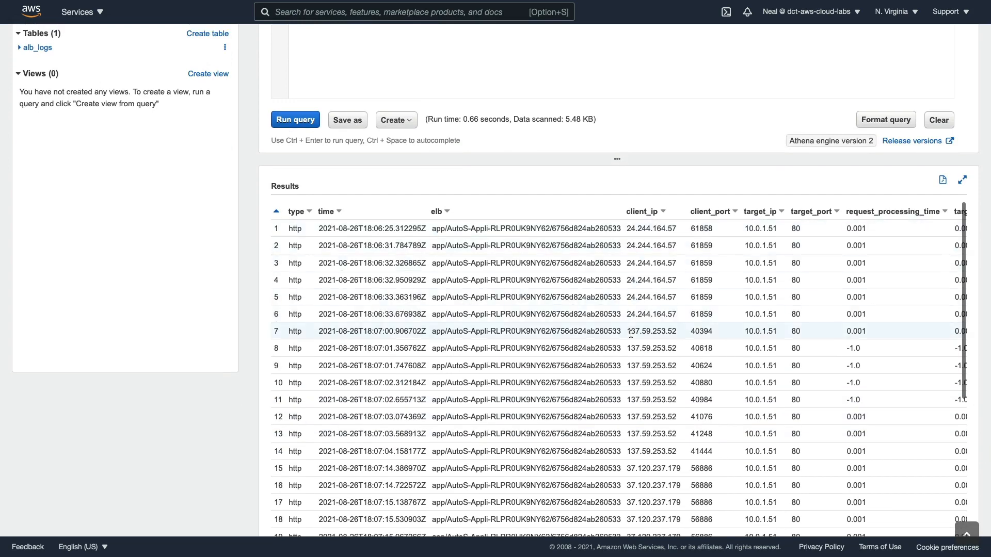
{"action": "scroll", "scroll_direction": "down", "scroll_amount": 3}
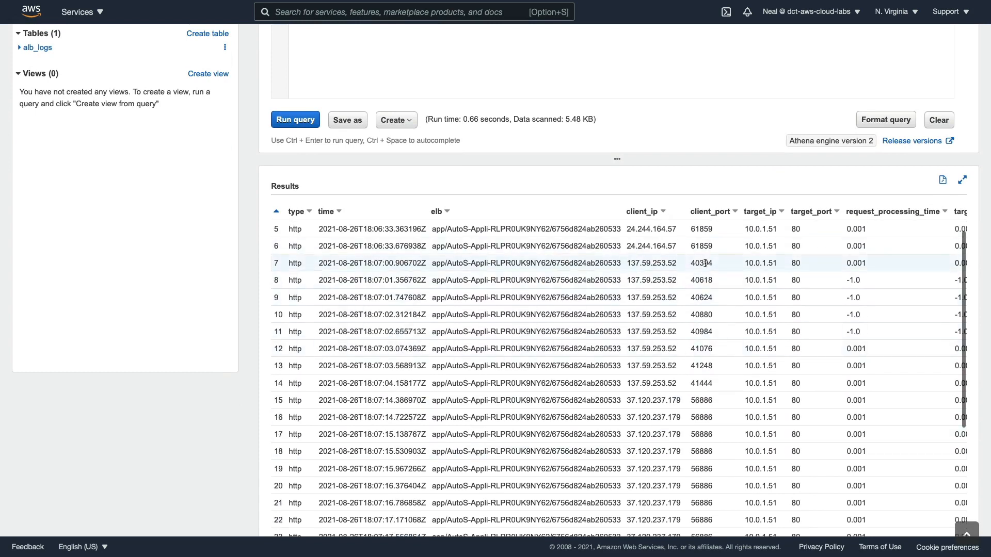
{"action": "mouse_move", "coordinate": [773, 420]}
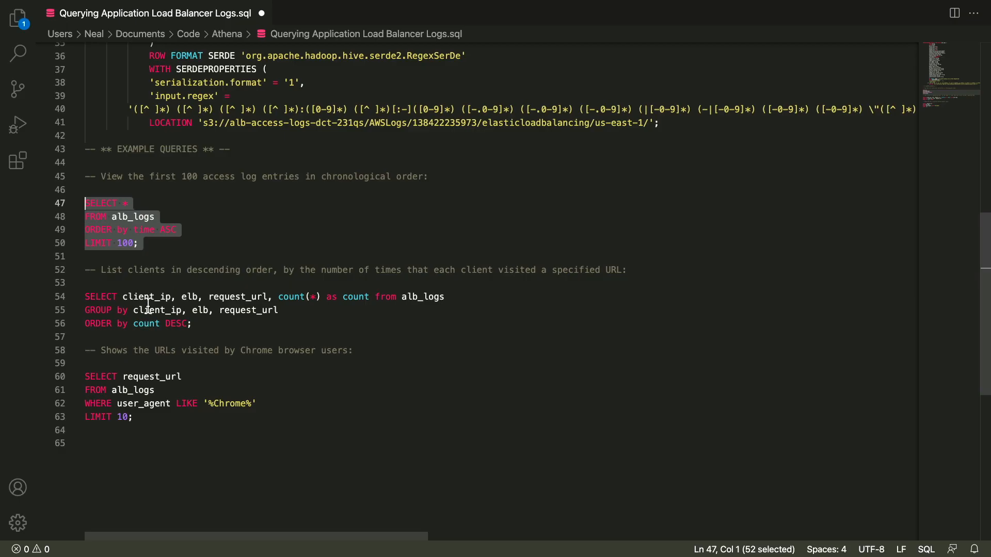
{"action": "mouse_move", "coordinate": [257, 271]}
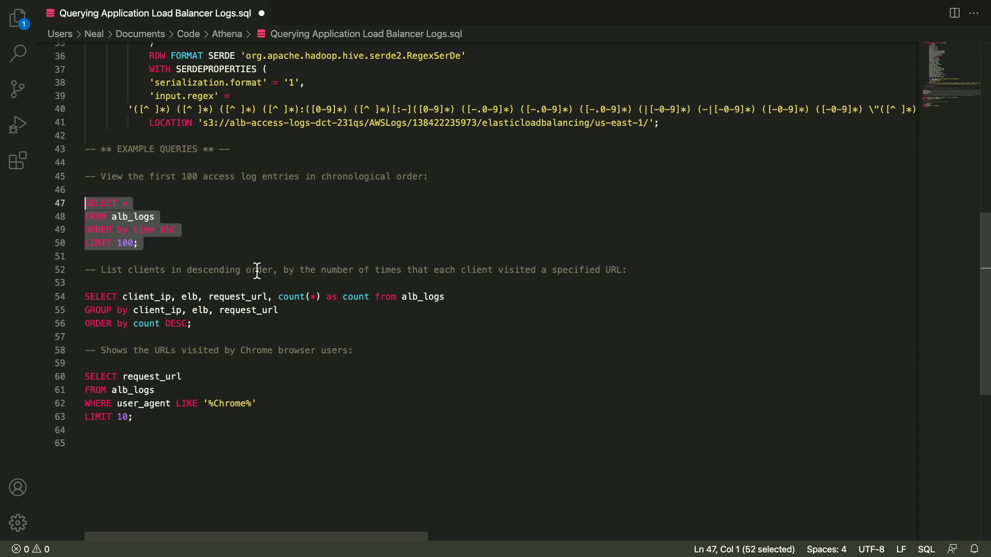
{"action": "mouse_move", "coordinate": [356, 345]}
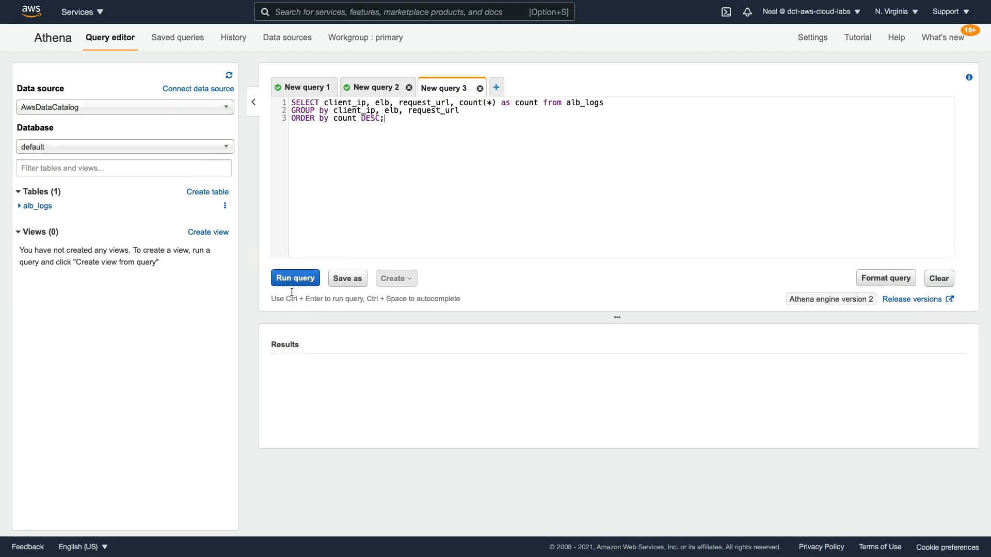
Run the client visit count query in the third Athena query tab
{"action": "left_click", "coordinate": [295, 279]}
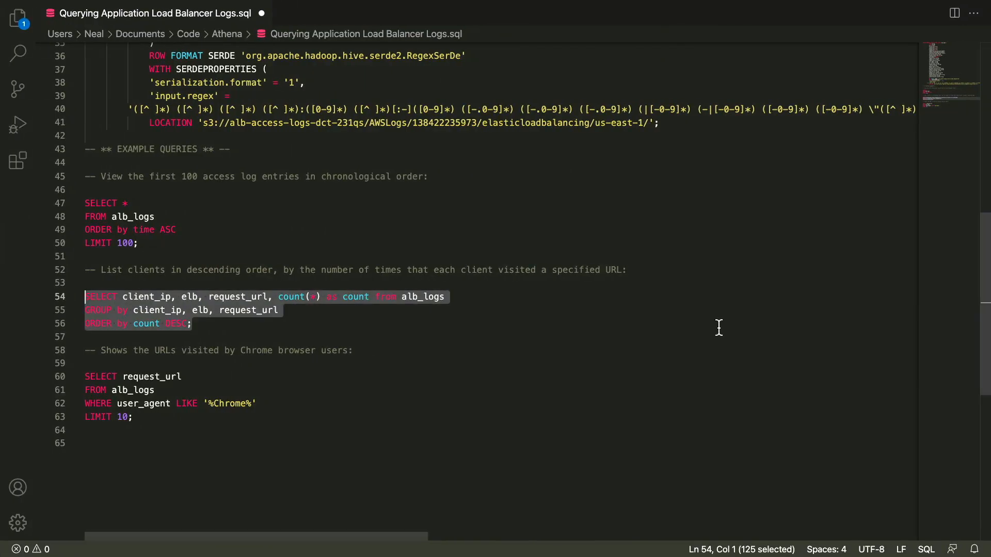
Scroll the example script down to the Chrome user_agent URL query
{"action": "scroll", "scroll_direction": "down", "scroll_amount": 3}
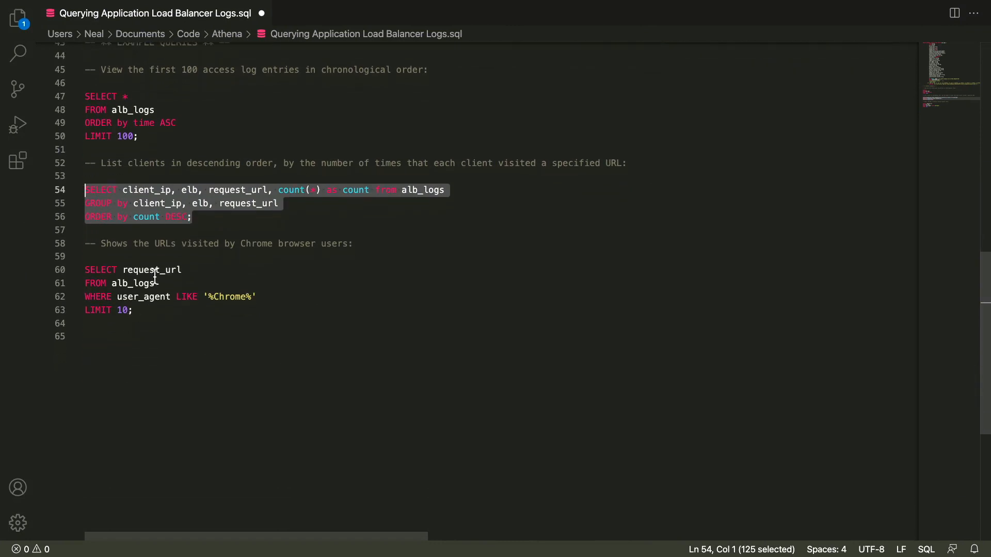
{"action": "mouse_move", "coordinate": [91, 376]}
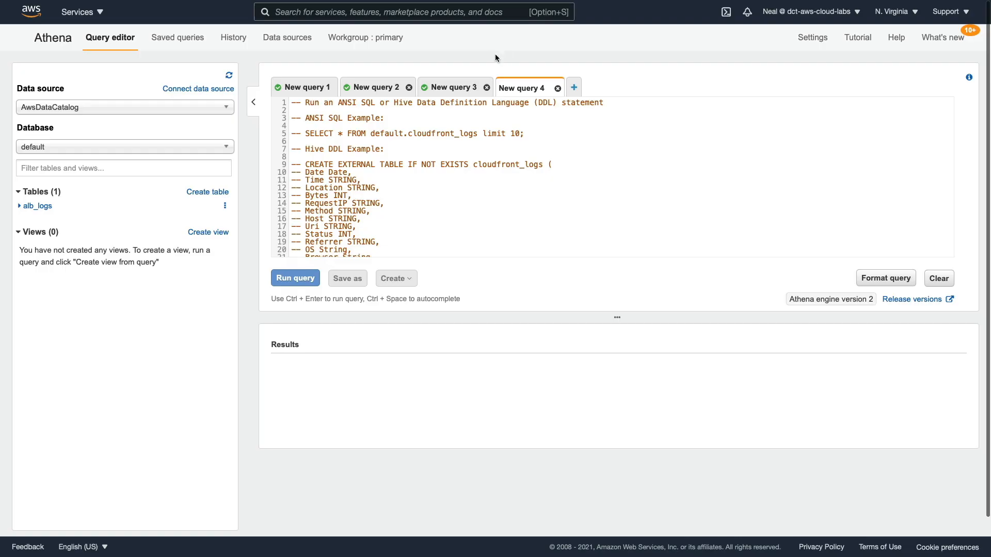
Run the request_url query filtered on '%Chrome%' user agents in a fourth tab
{"action": "type", "text": "SELECT request_url"}
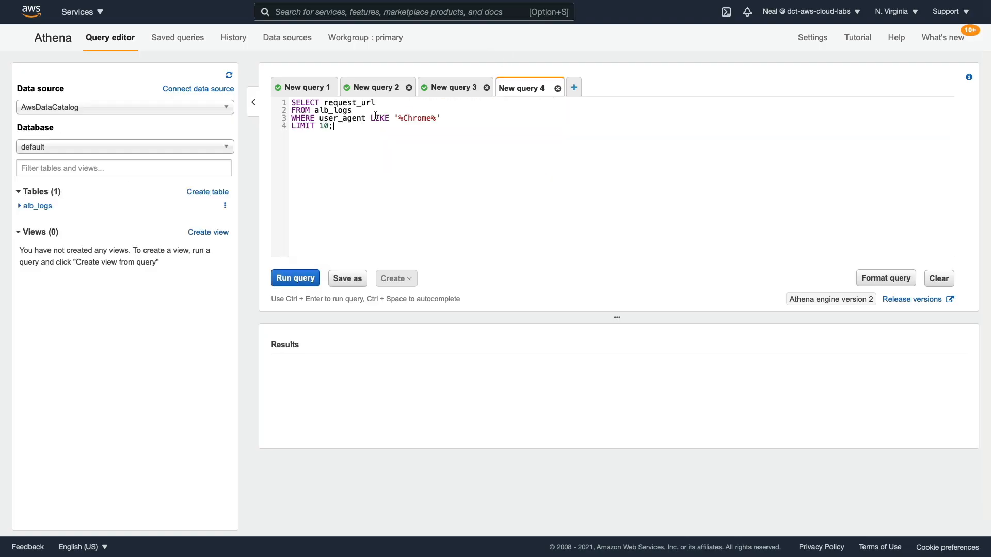
{"action": "left_click", "coordinate": [295, 278]}
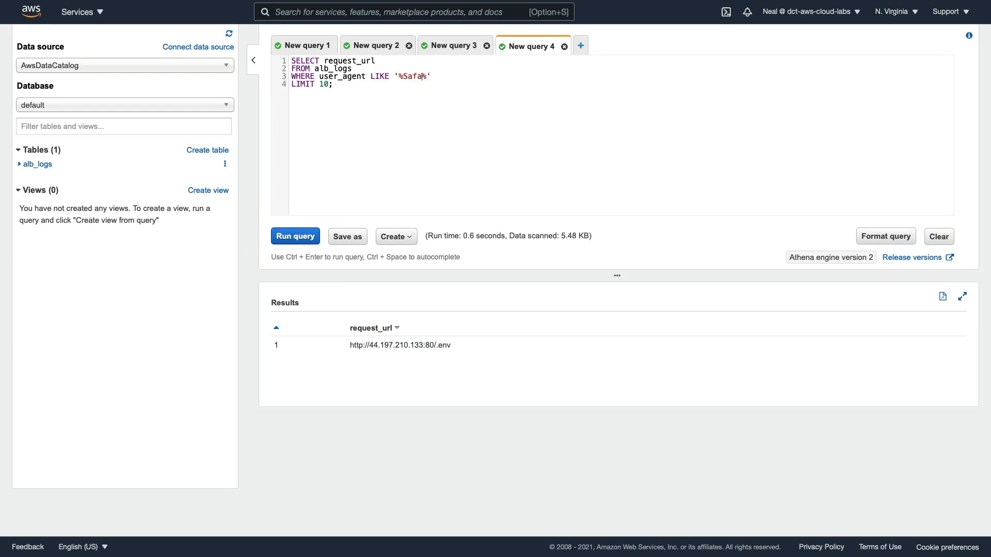
Change the filter to '%Safari%' and rerun, returning ten request URLs
{"action": "type", "text": "ri"}
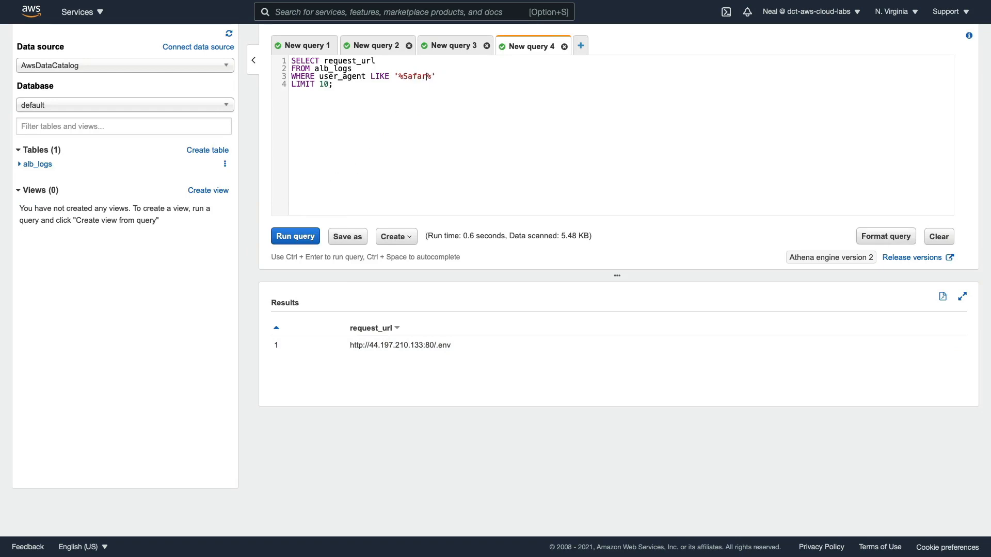
{"action": "left_click", "coordinate": [295, 235]}
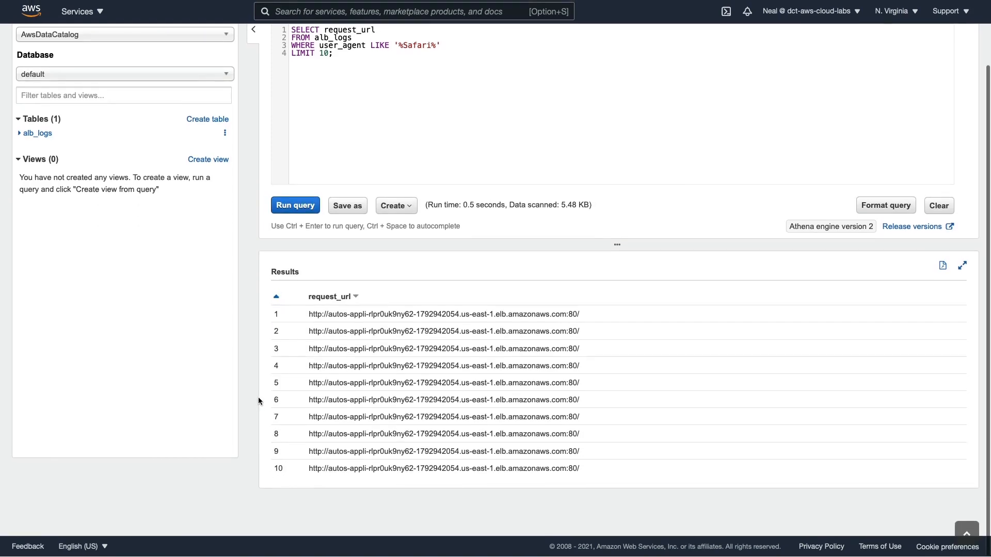
{"action": "mouse_move", "coordinate": [309, 507]}
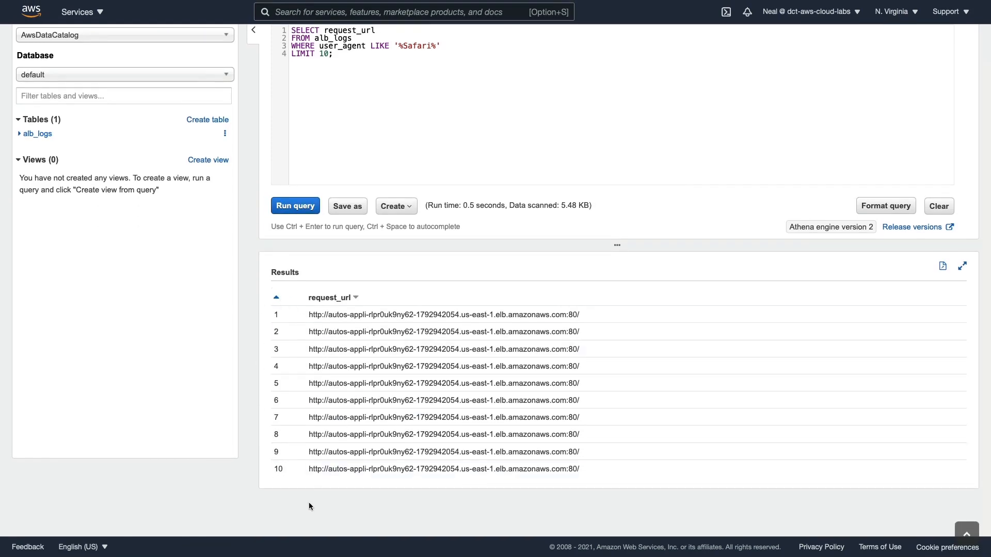
{"action": "mouse_move", "coordinate": [208, 344]}
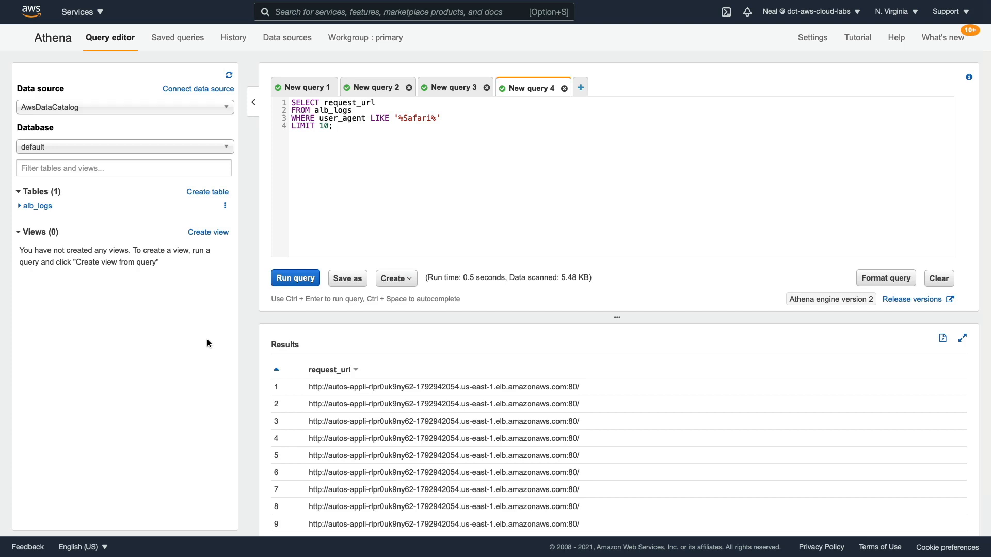
{"action": "mouse_move", "coordinate": [209, 341]}
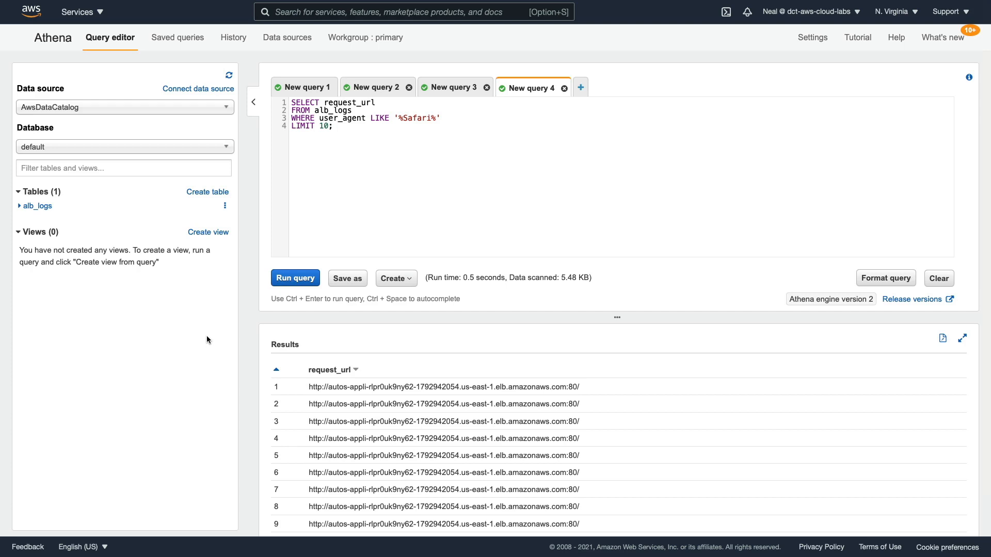
Show the alb_logs table's action menu with preview and delete options
{"action": "left_click", "coordinate": [224, 205]}
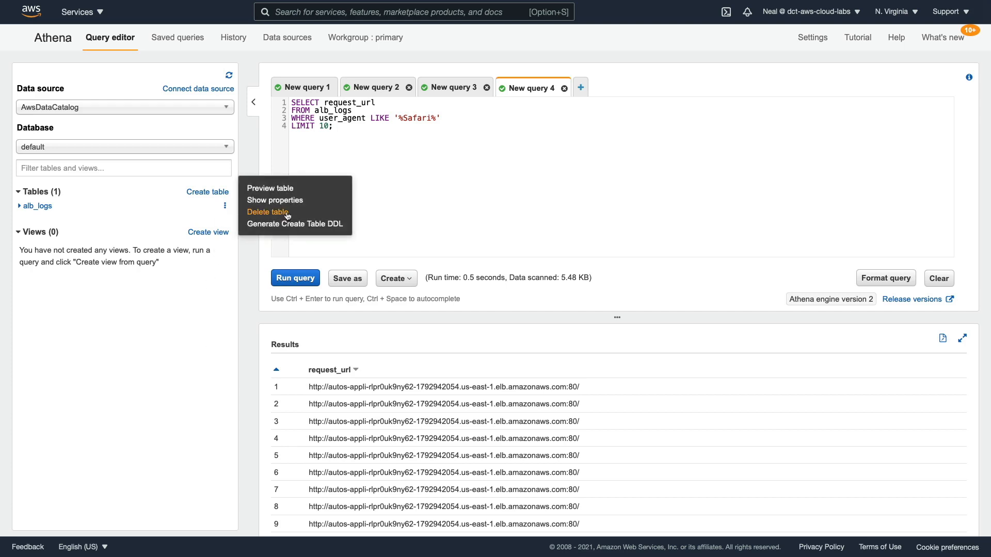